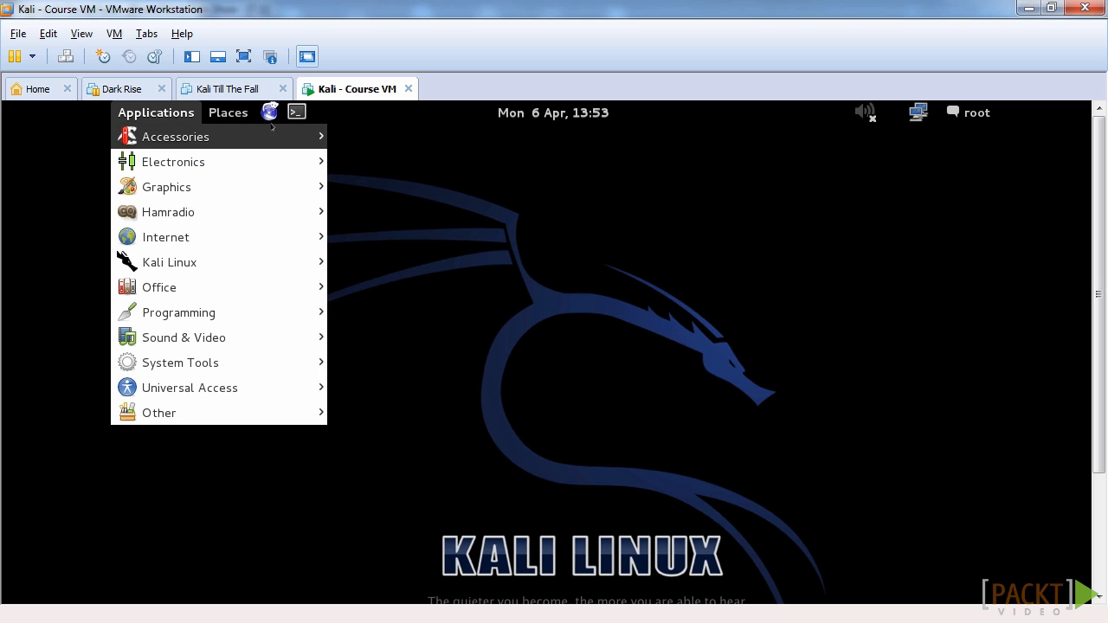
Step: Run owasp-zap in a new terminal window to launch OWASP ZAP 2.3.1
left_click(295, 112)
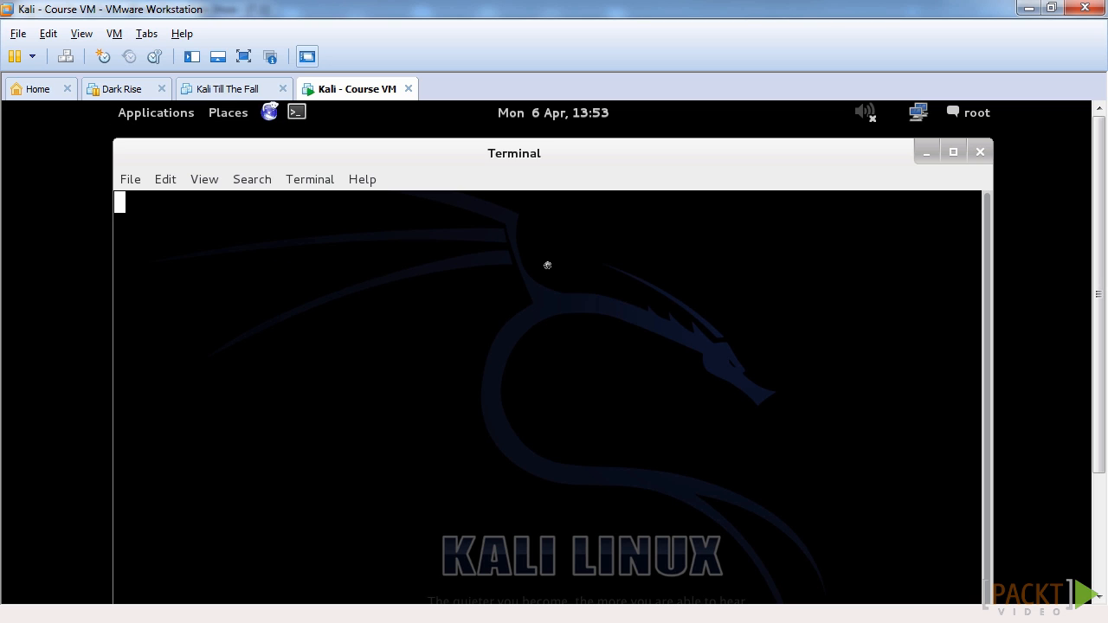
type("owasp-zap")
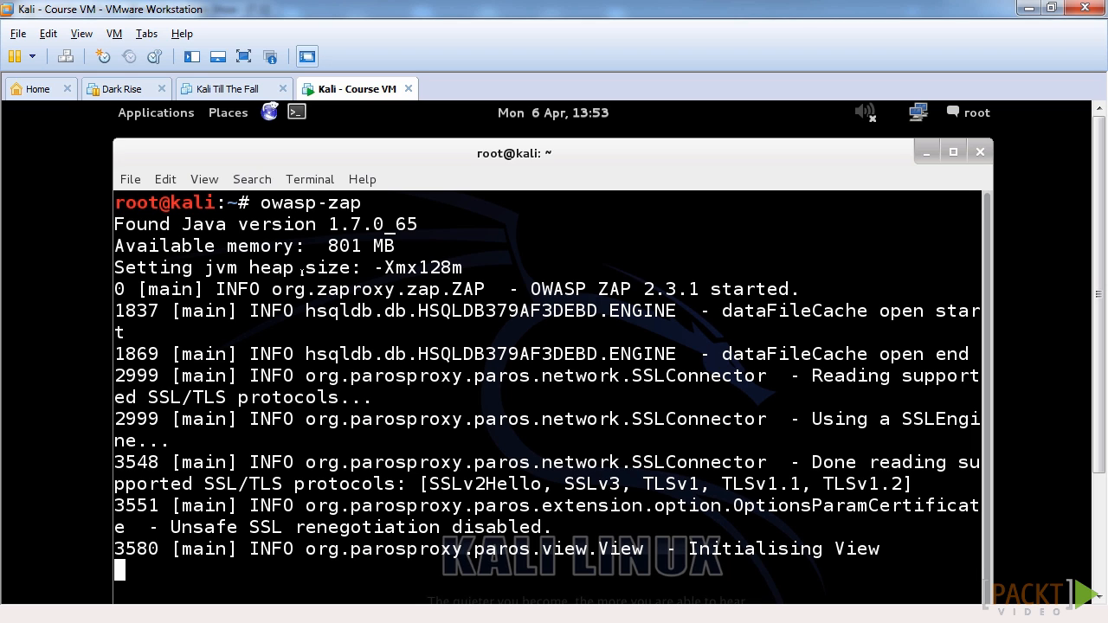
scroll("down", 3)
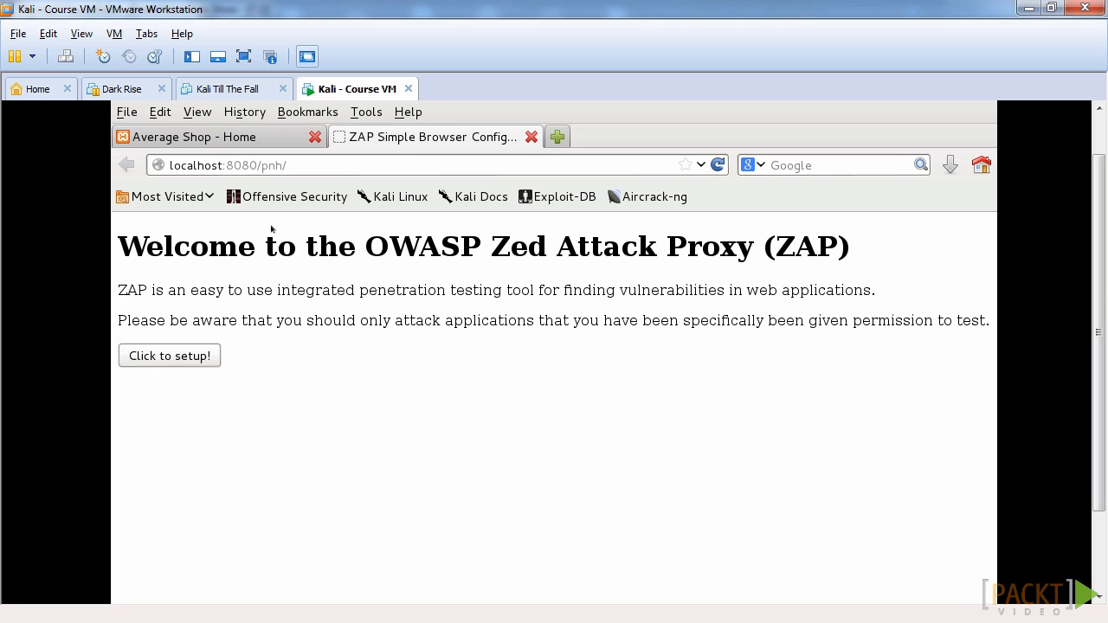
Step: Enable ZAP as a Plug-n-Hack provider, close the setup tab, and confirm the localhost:8080 proxy
left_click(169, 355)
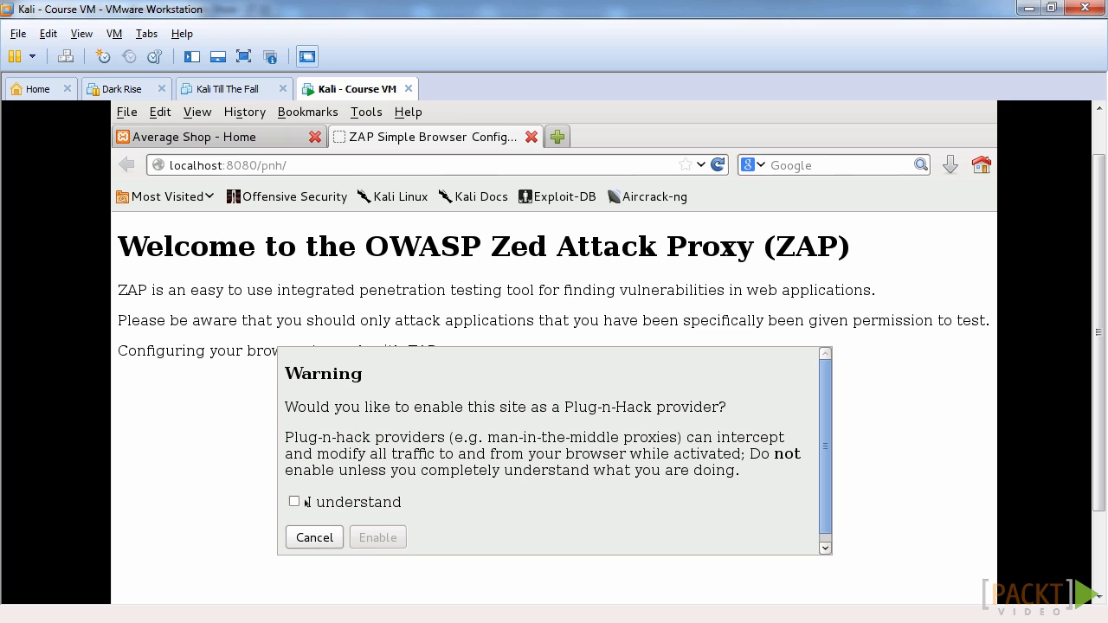
left_click(313, 536)
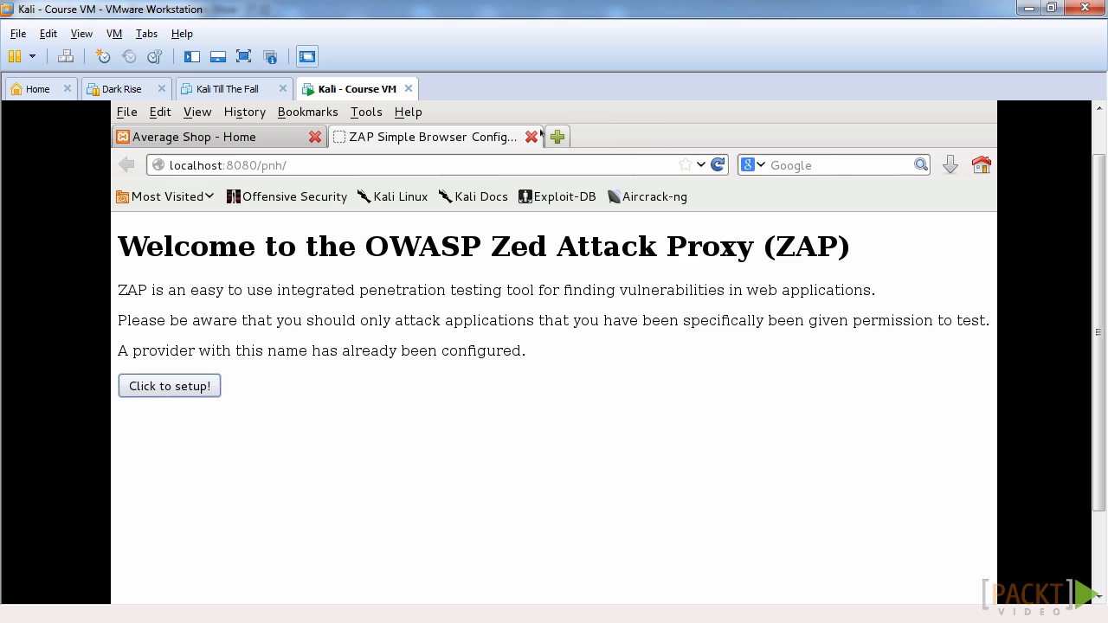
left_click(159, 111)
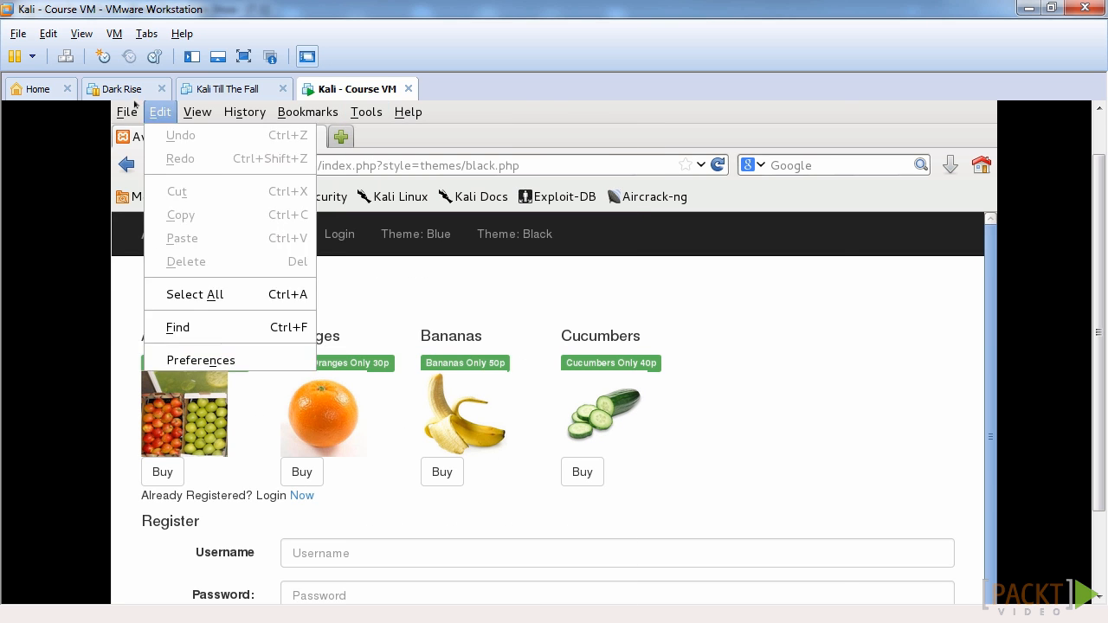
left_click(201, 359)
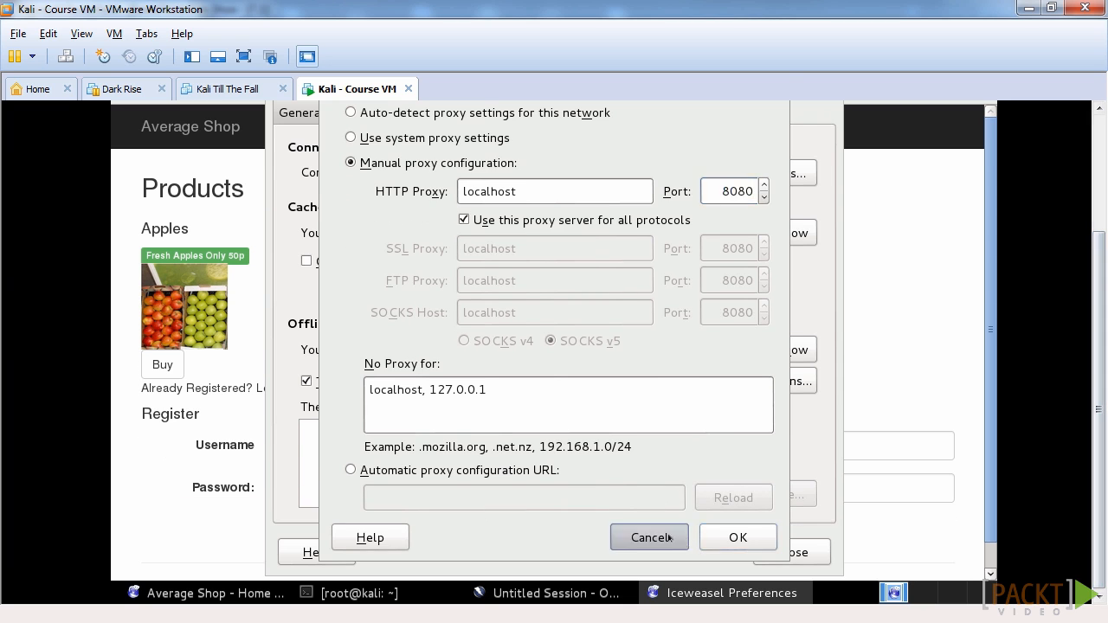
left_click(648, 536)
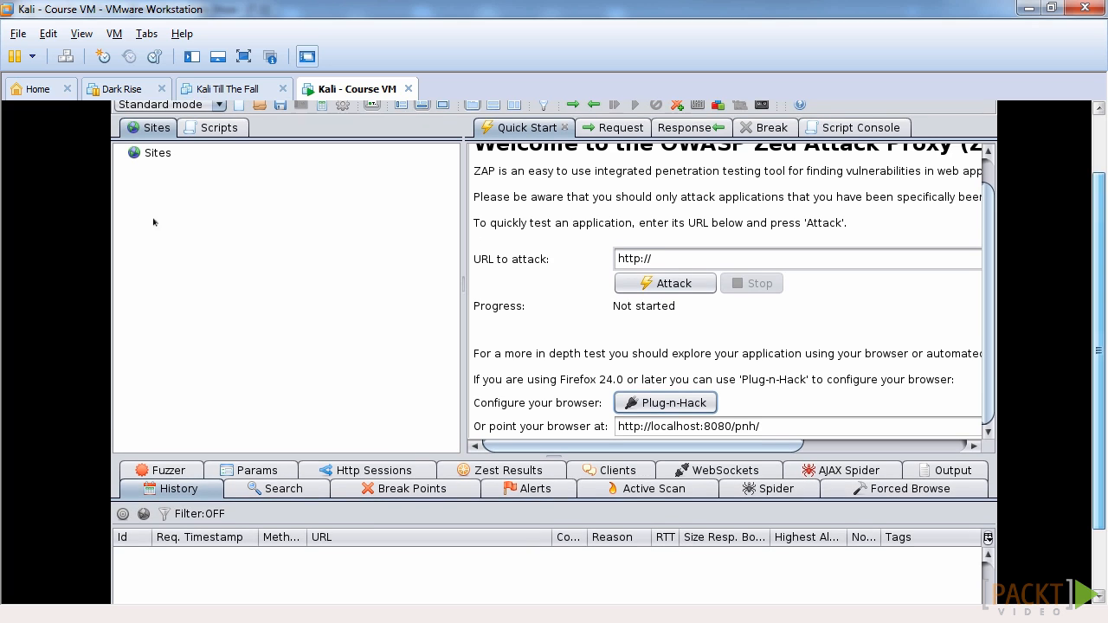
Step: Expand the cross-domain JavaScript source file inclusion alert to view its instances, then collapse it
left_click(529, 488)
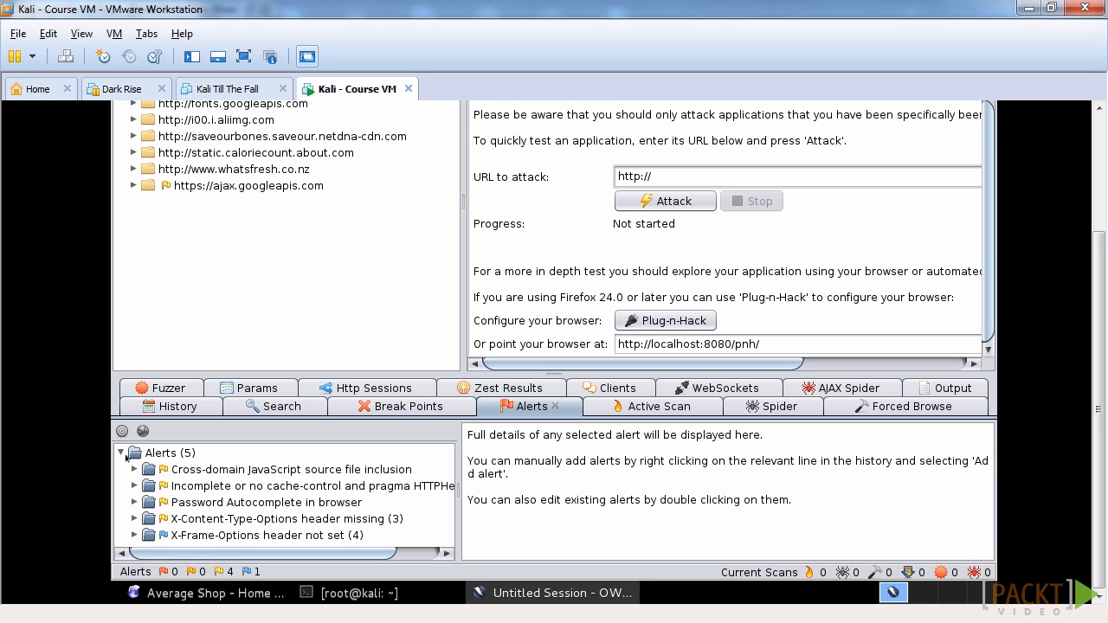
left_click(289, 469)
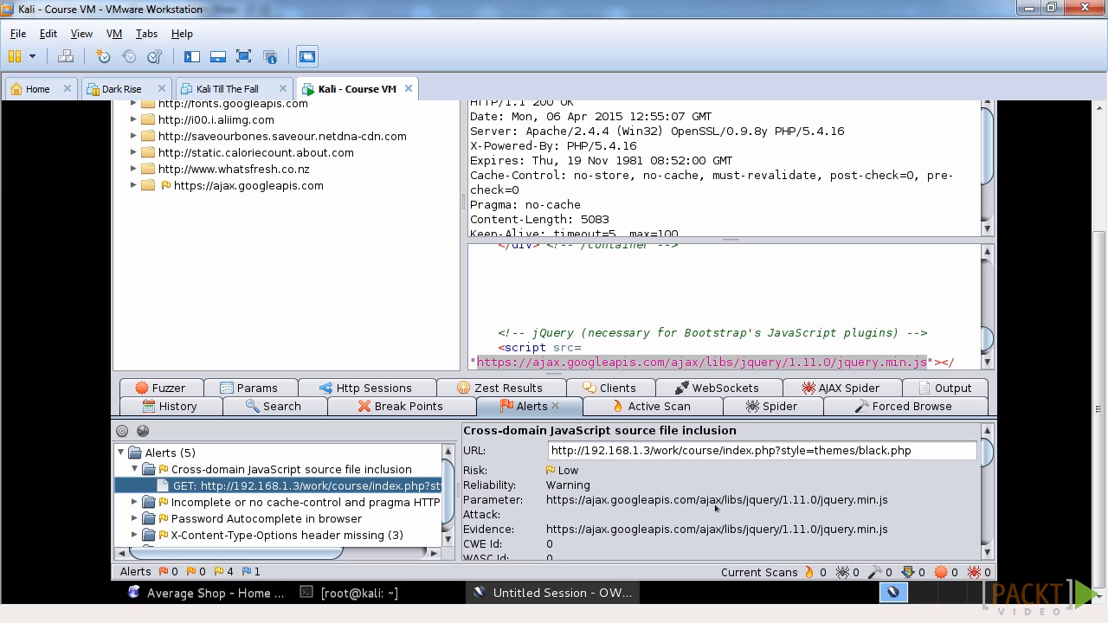
left_click(134, 469)
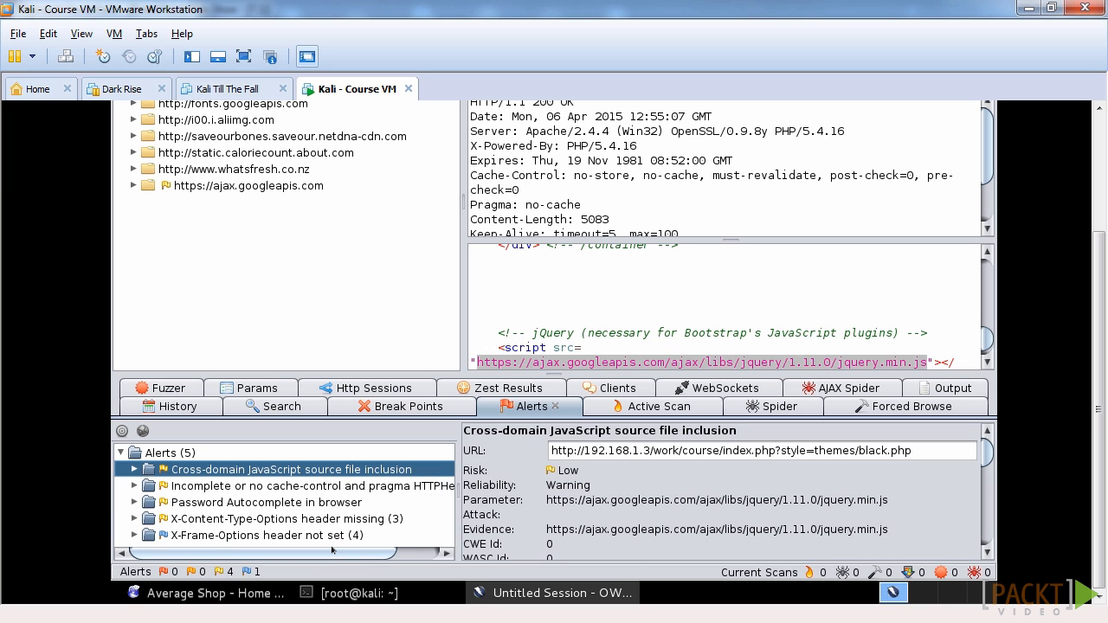
mouse_move(1026, 305)
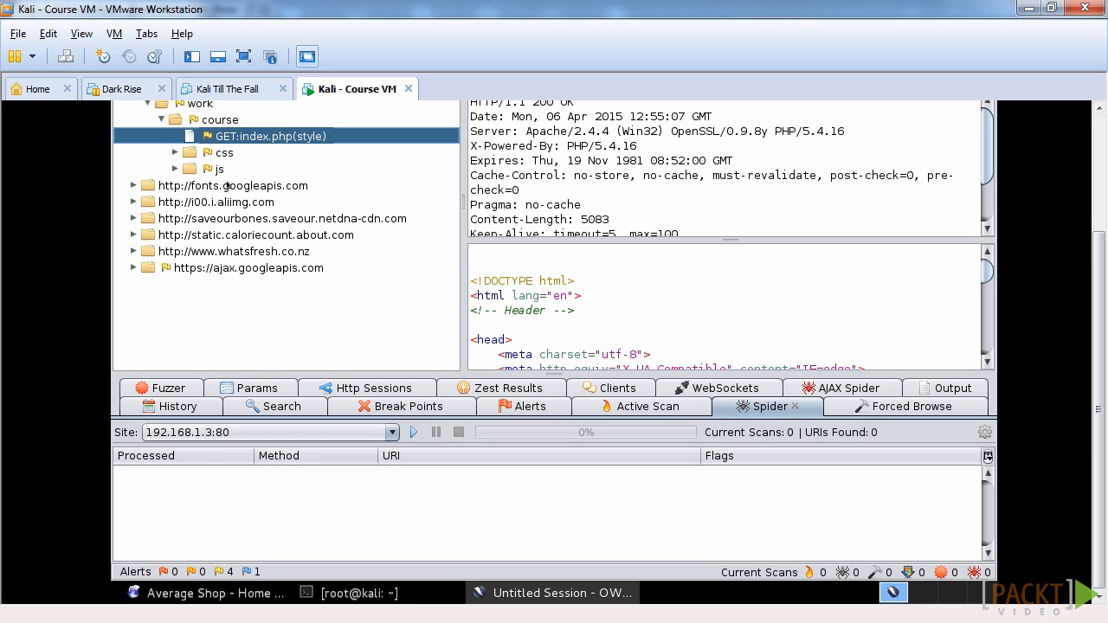
Step: Spider 192.168.1.3, finding 98 URIs, and view the GET login.php request
left_click(232, 185)
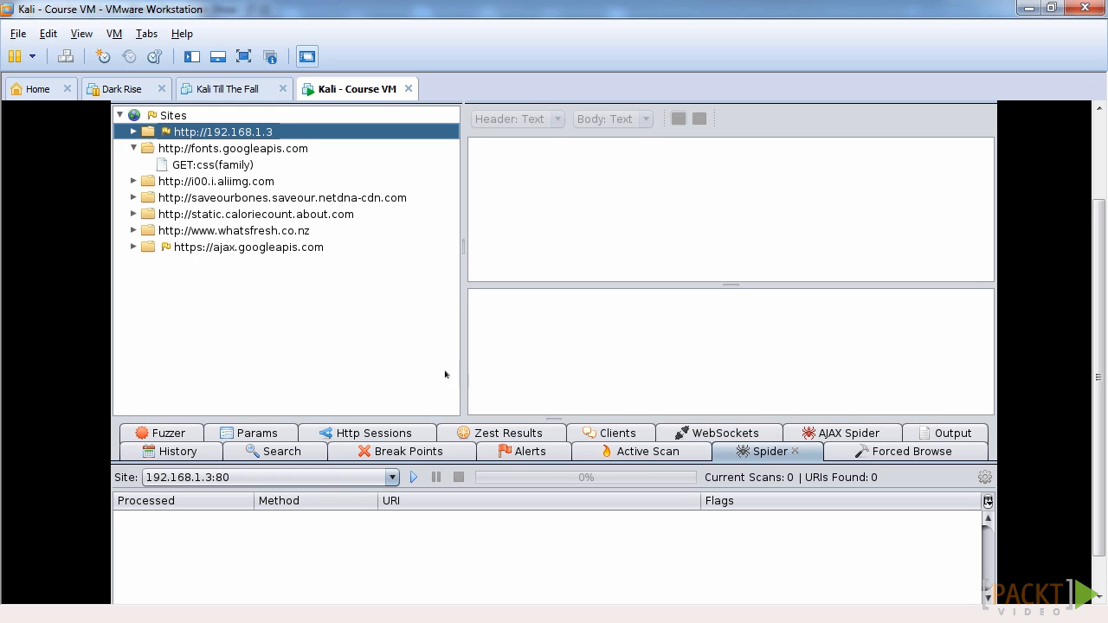
left_click(413, 477)
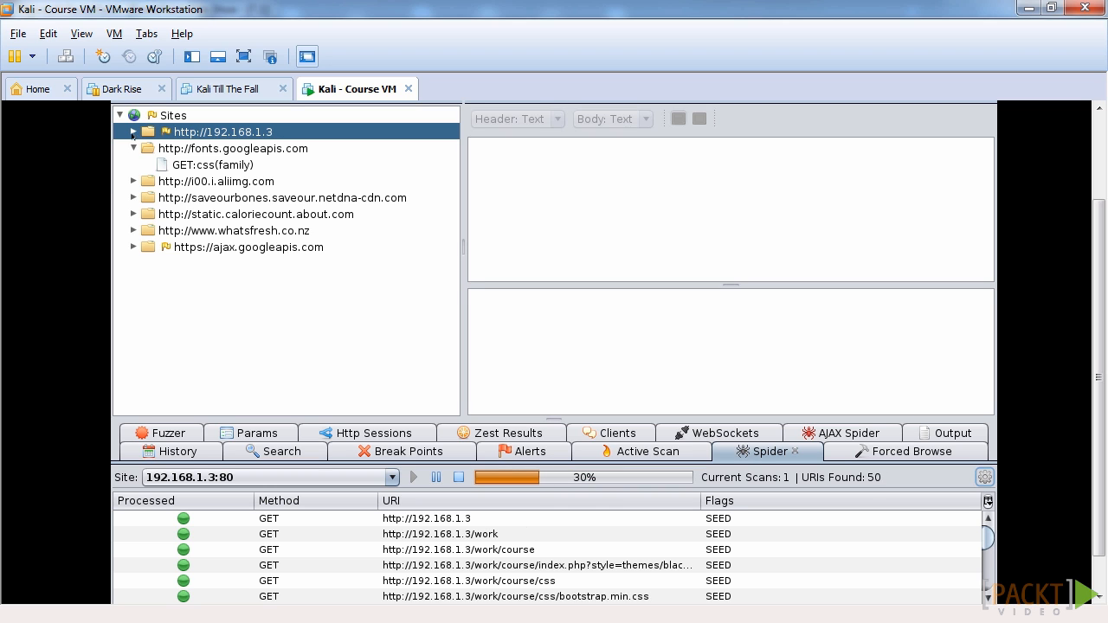
left_click(134, 131)
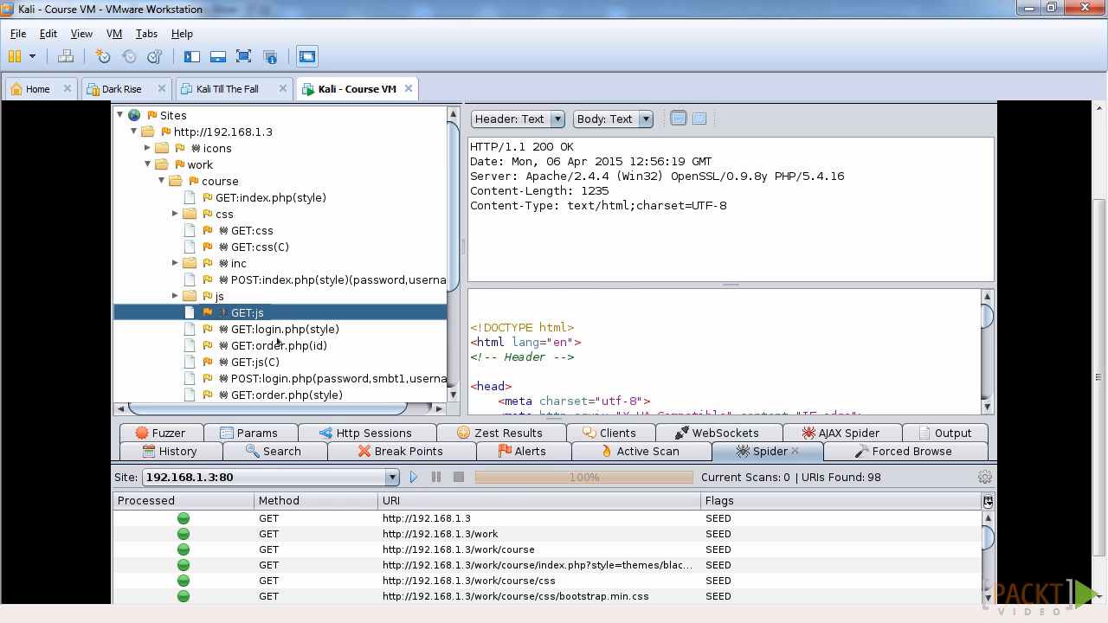
left_click(285, 329)
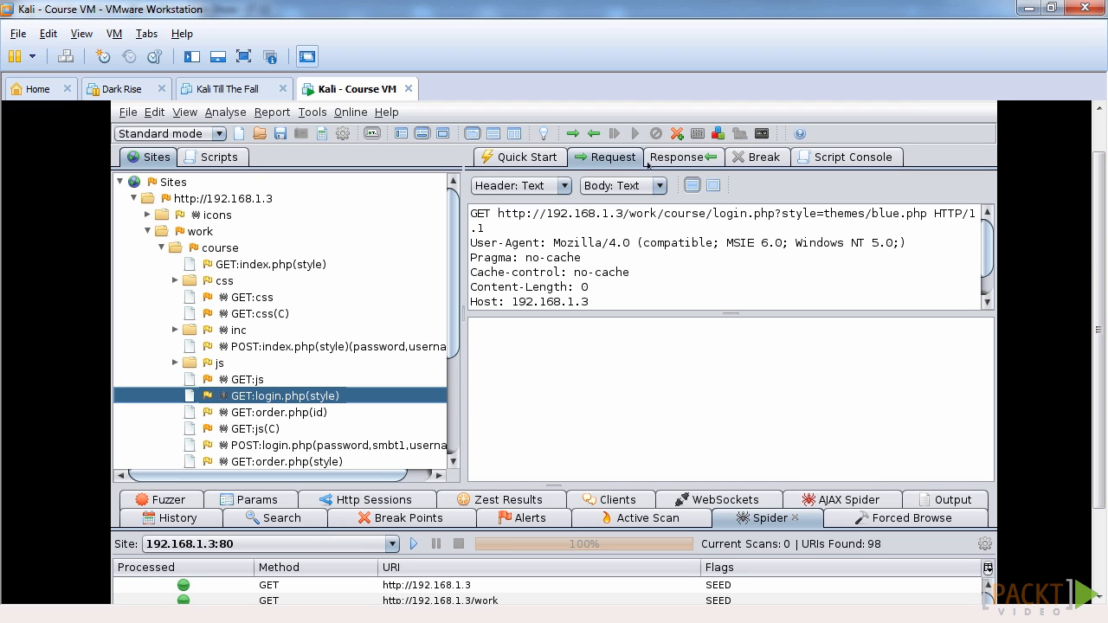
Step: Submit the Average Shop login form and get the incorrect login details message
left_click(677, 157)
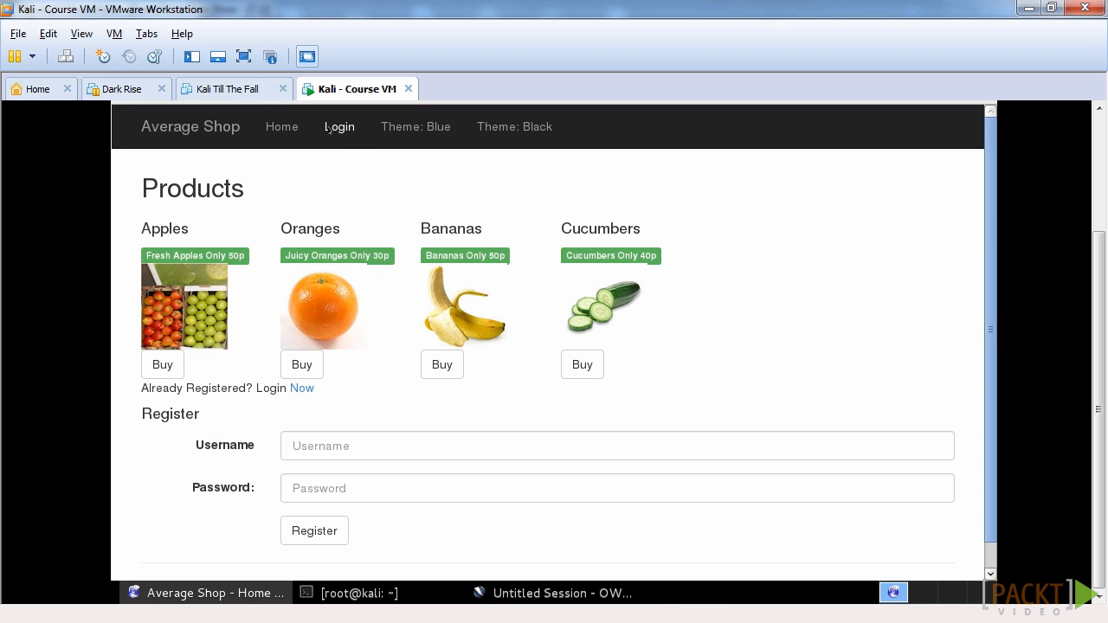
left_click(338, 126)
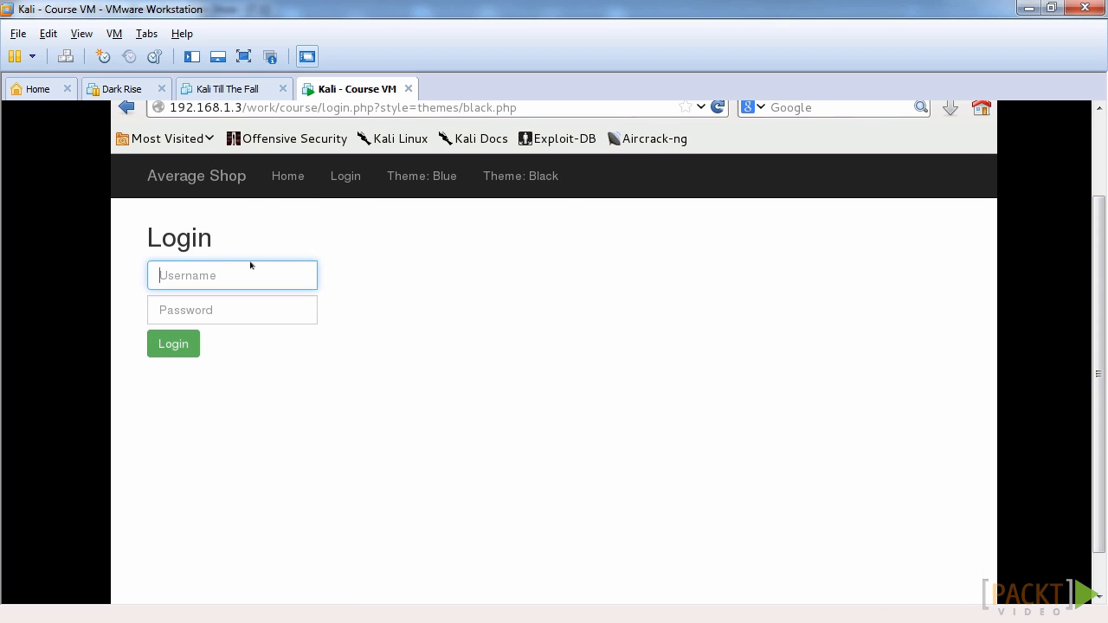
left_click(173, 344)
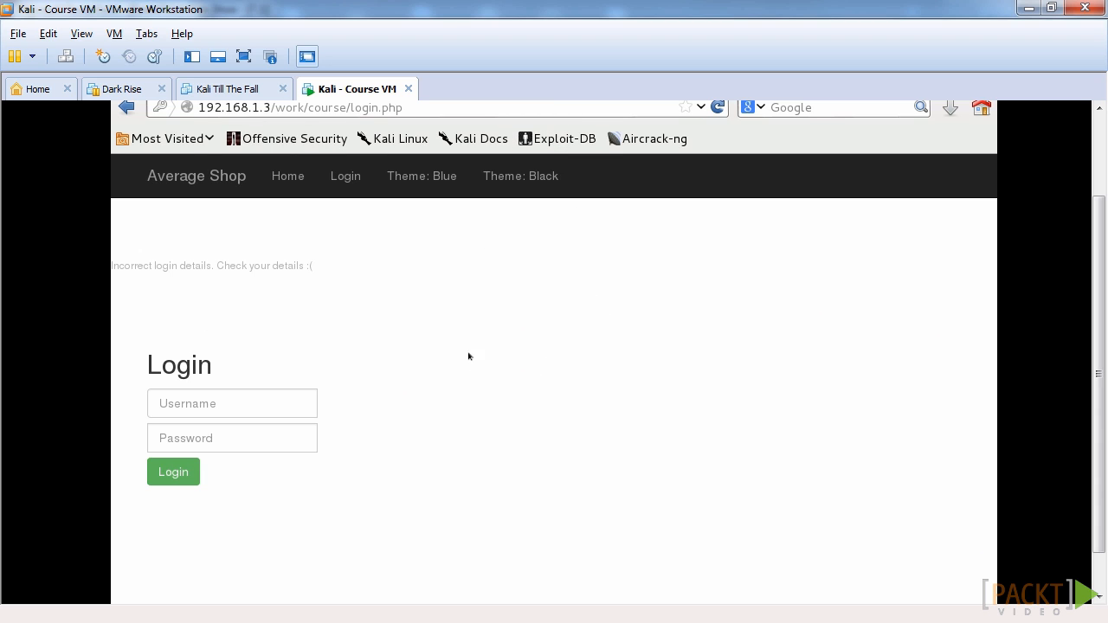
mouse_move(391, 275)
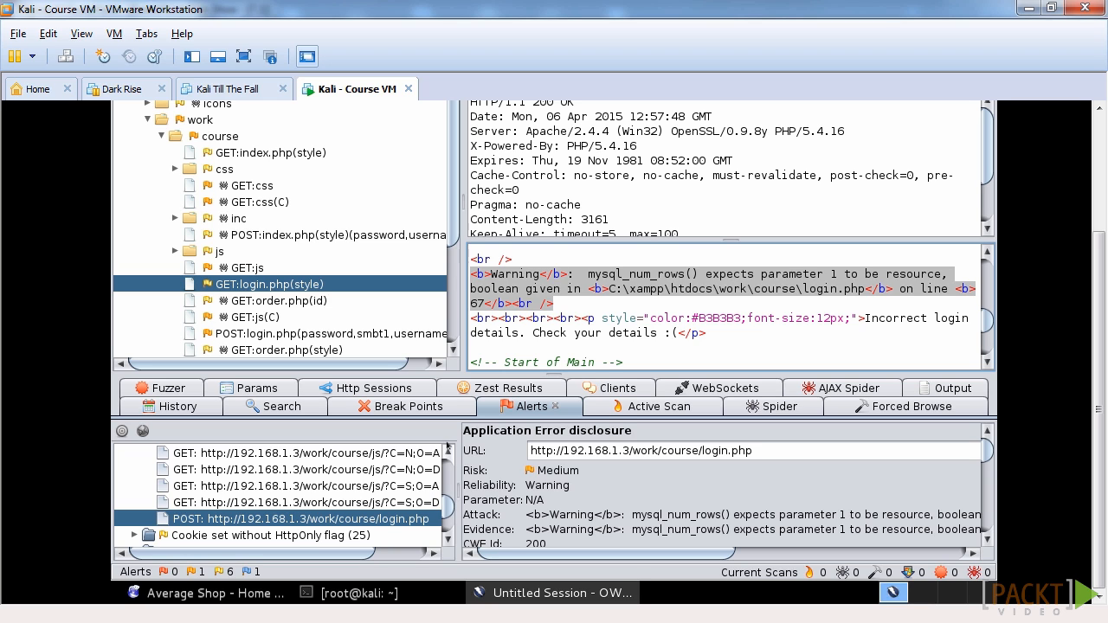
mouse_move(729, 525)
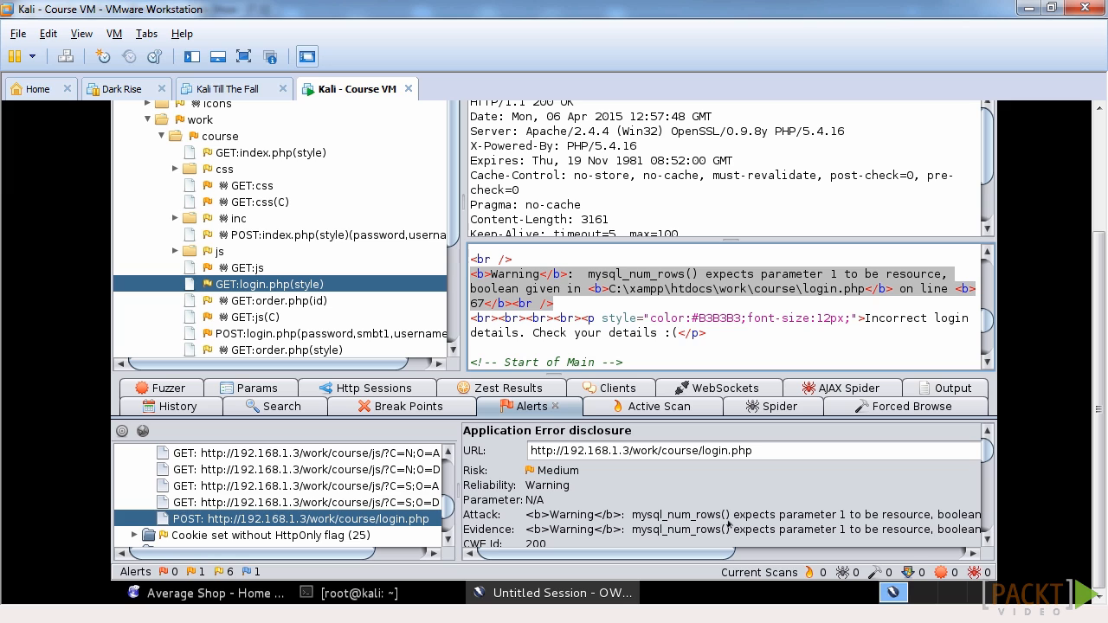
Step: Expand the Application Error disclosure alert to reveal the login.php mysql_num_rows warning
left_click(134, 469)
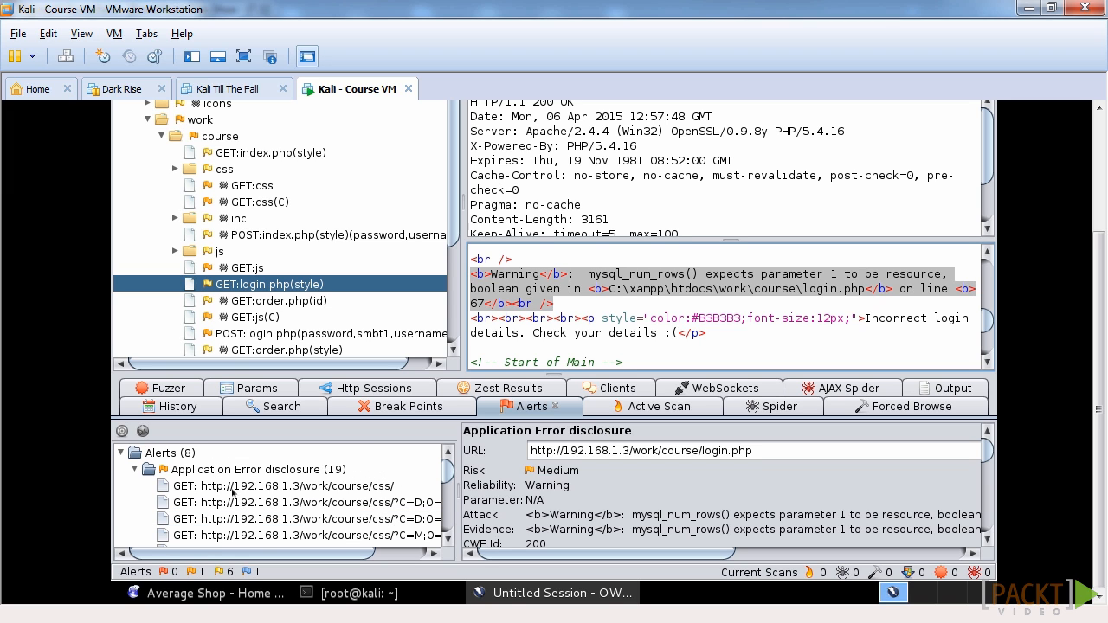
mouse_move(843, 510)
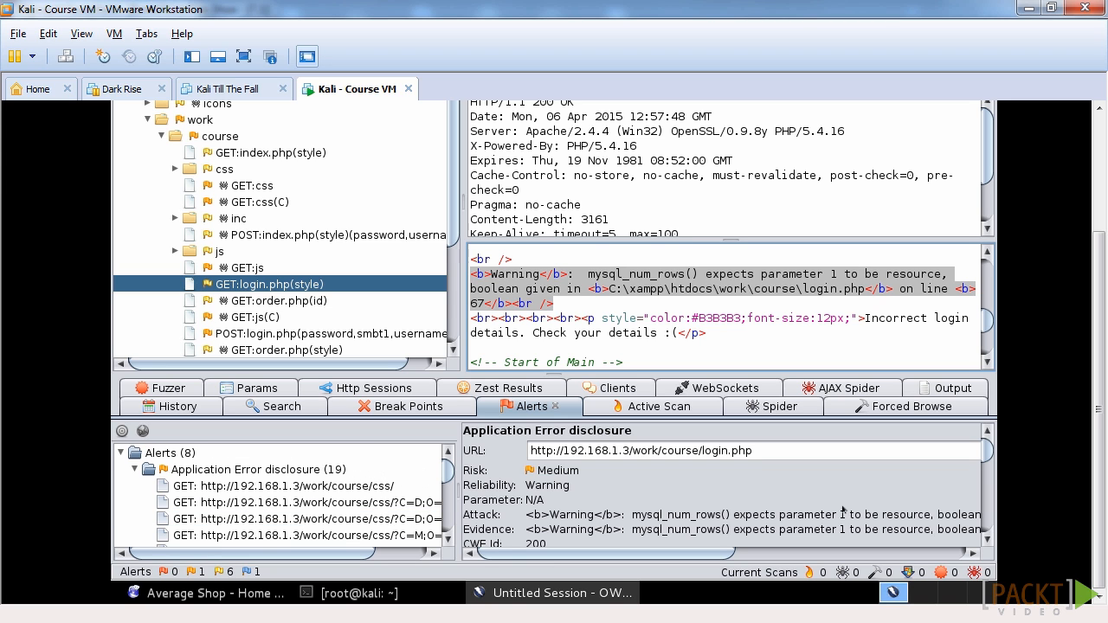
mouse_move(298, 511)
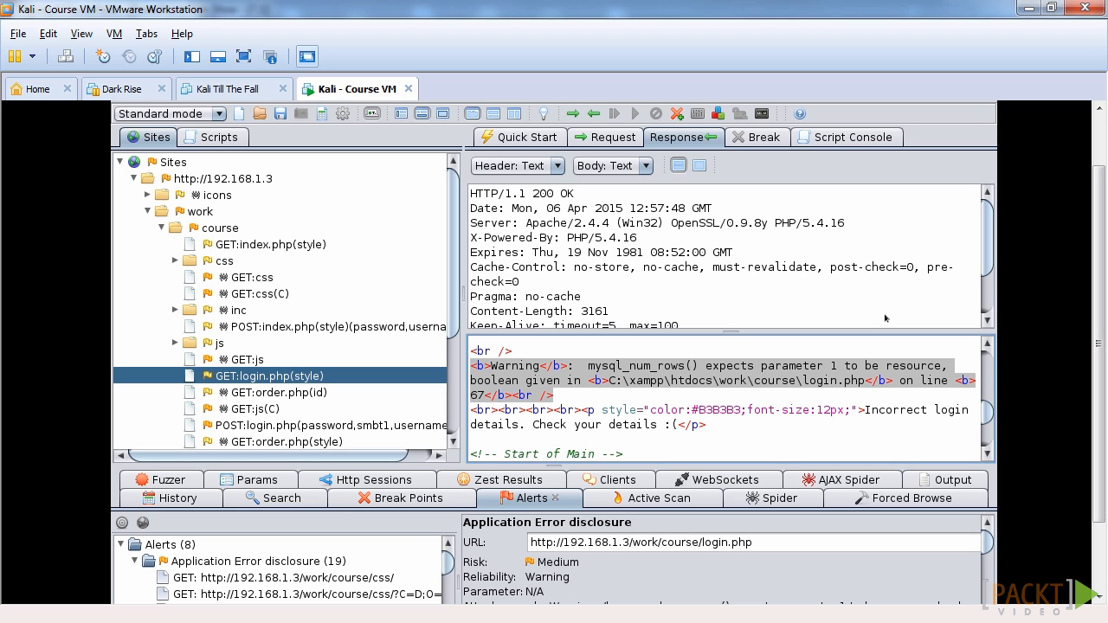
mouse_move(688, 321)
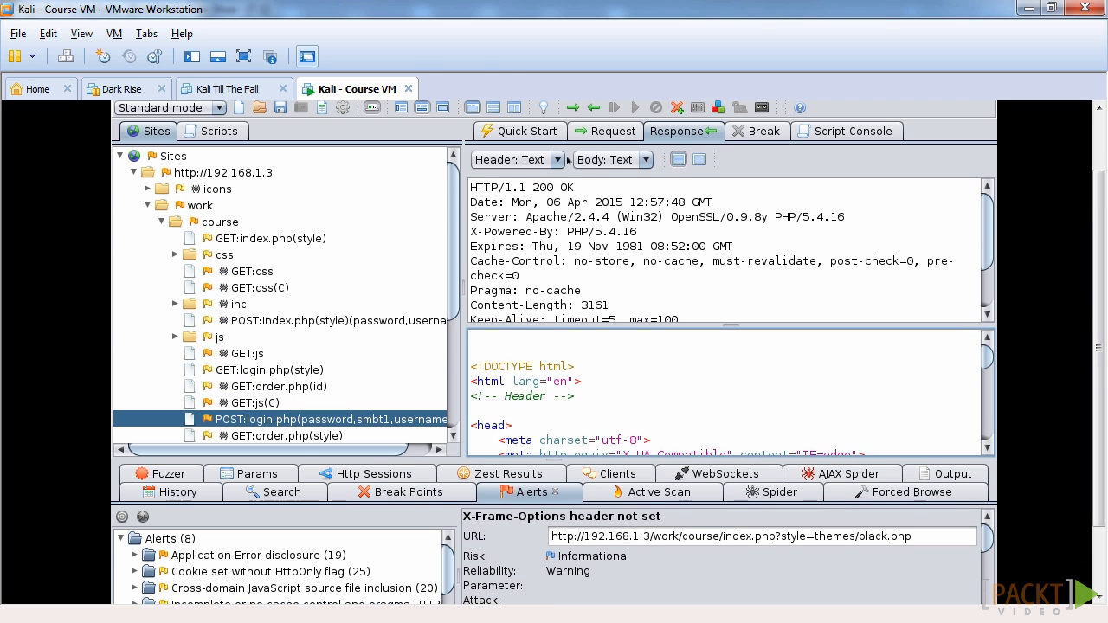
Step: Fuzz the login request's %27 username value with jbrofuzz SQL Injection payloads
left_click(611, 131)
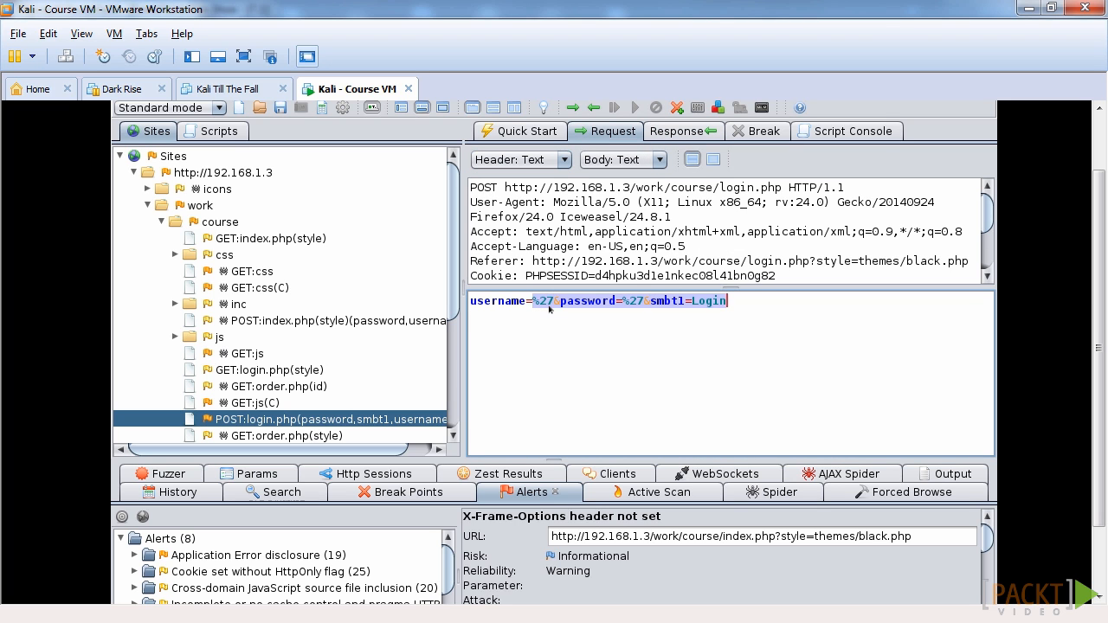
left_click(553, 300)
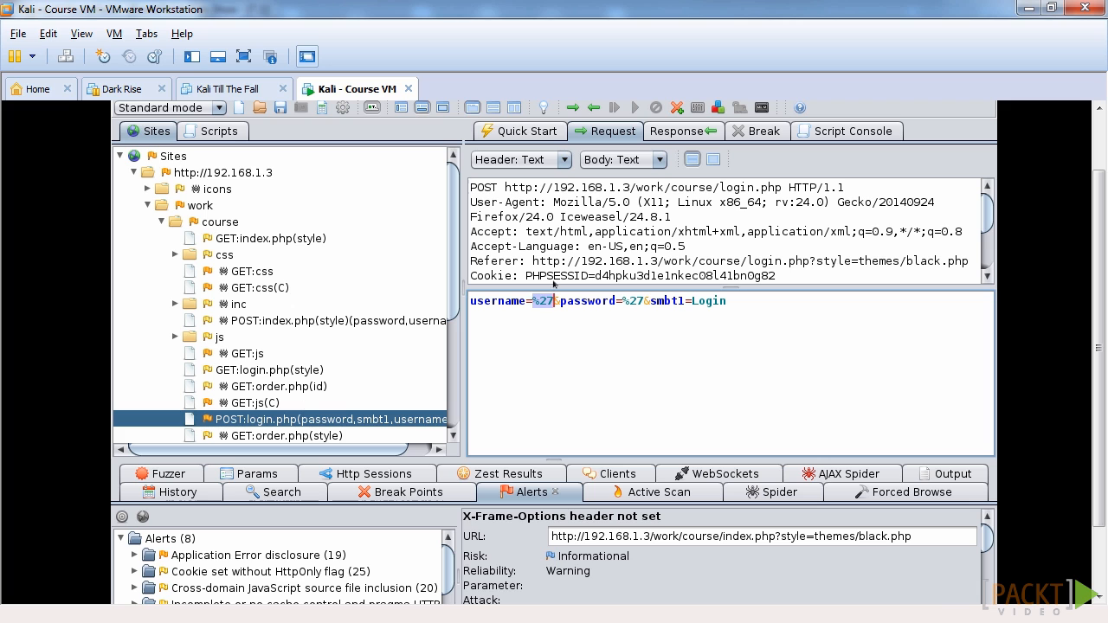
right_click(554, 300)
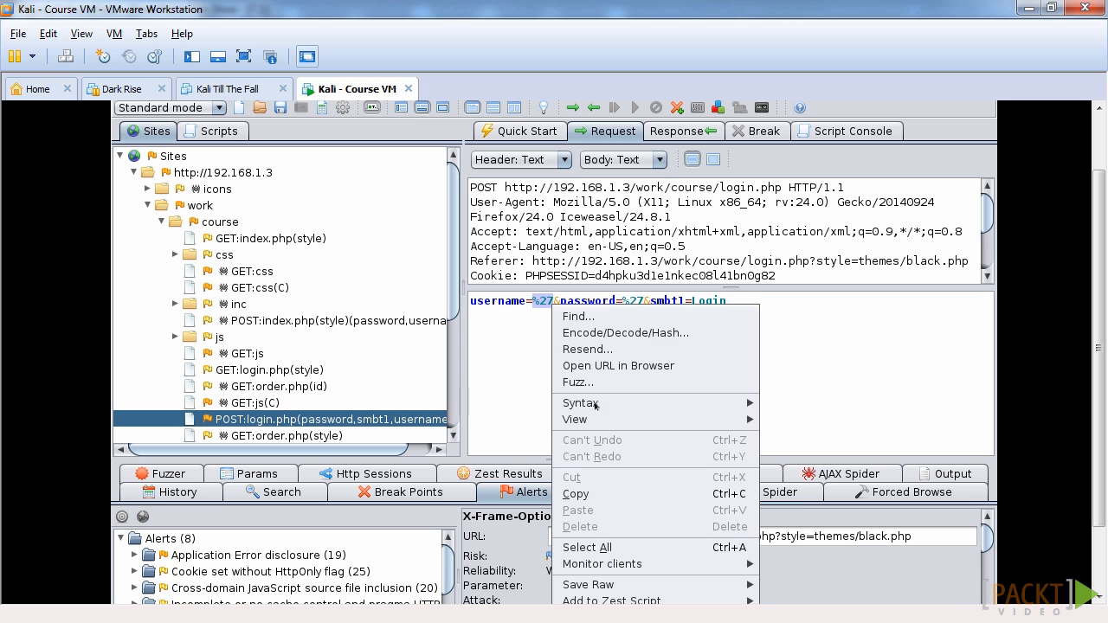
left_click(578, 382)
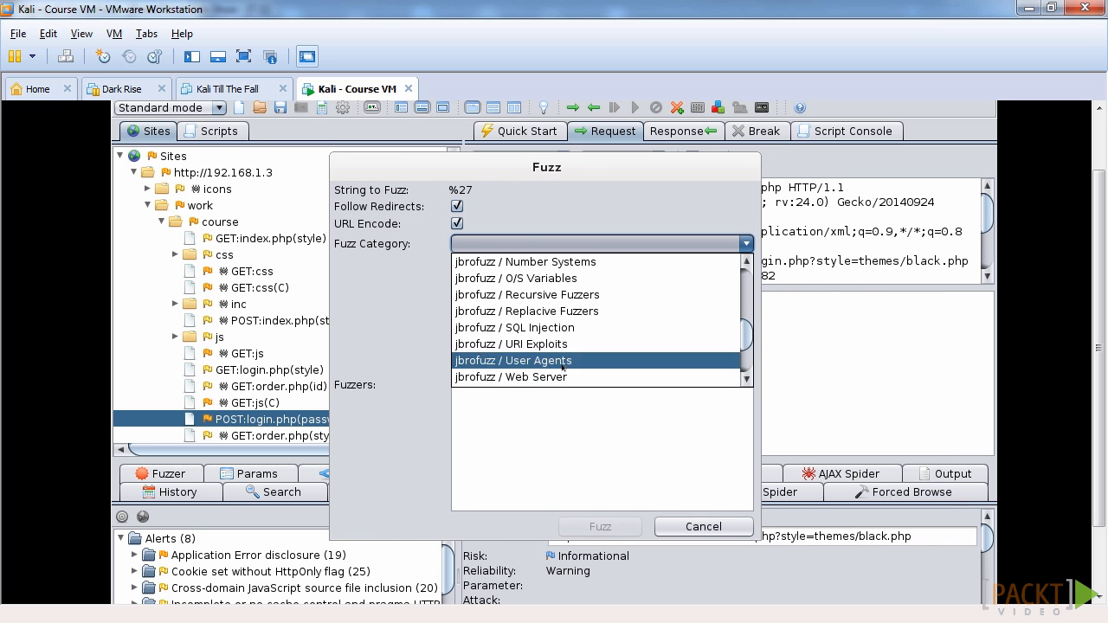
left_click(513, 327)
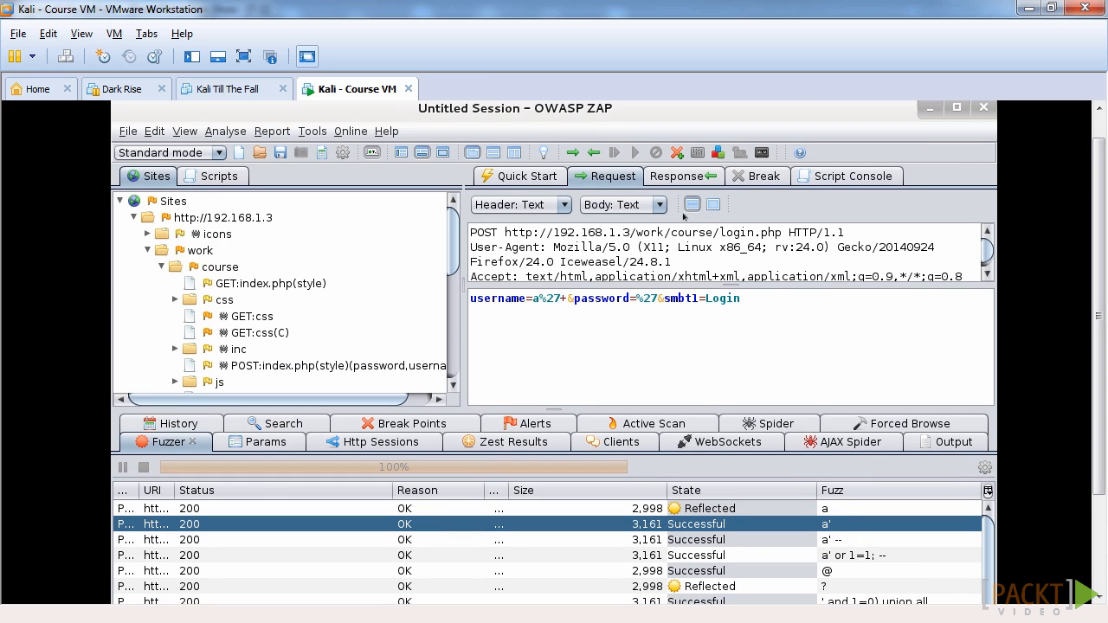
left_click(683, 176)
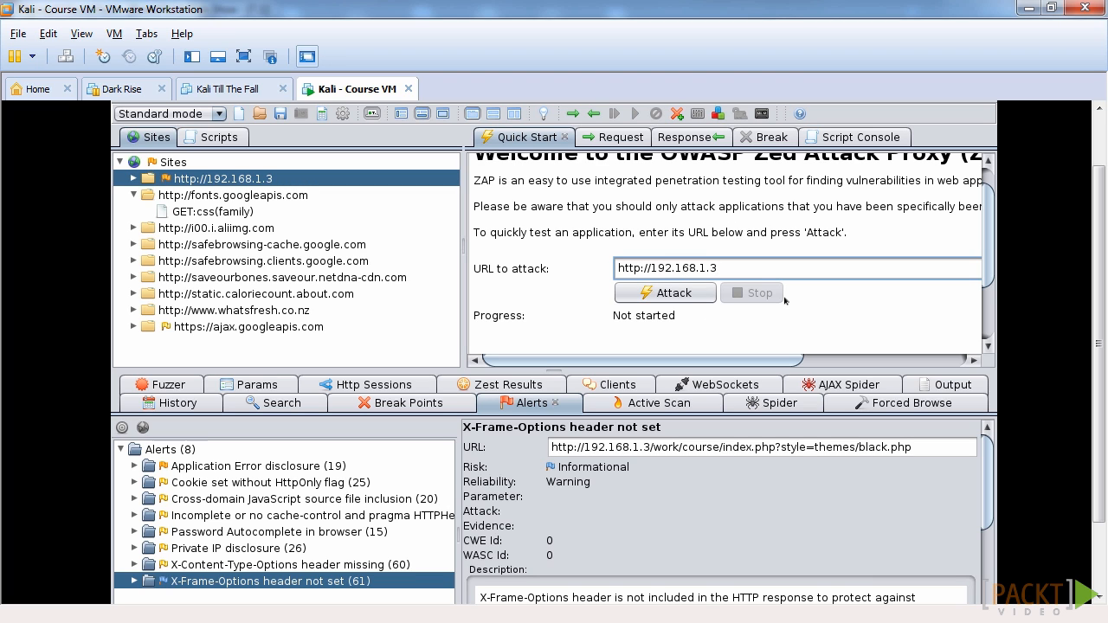
type("/work/course")
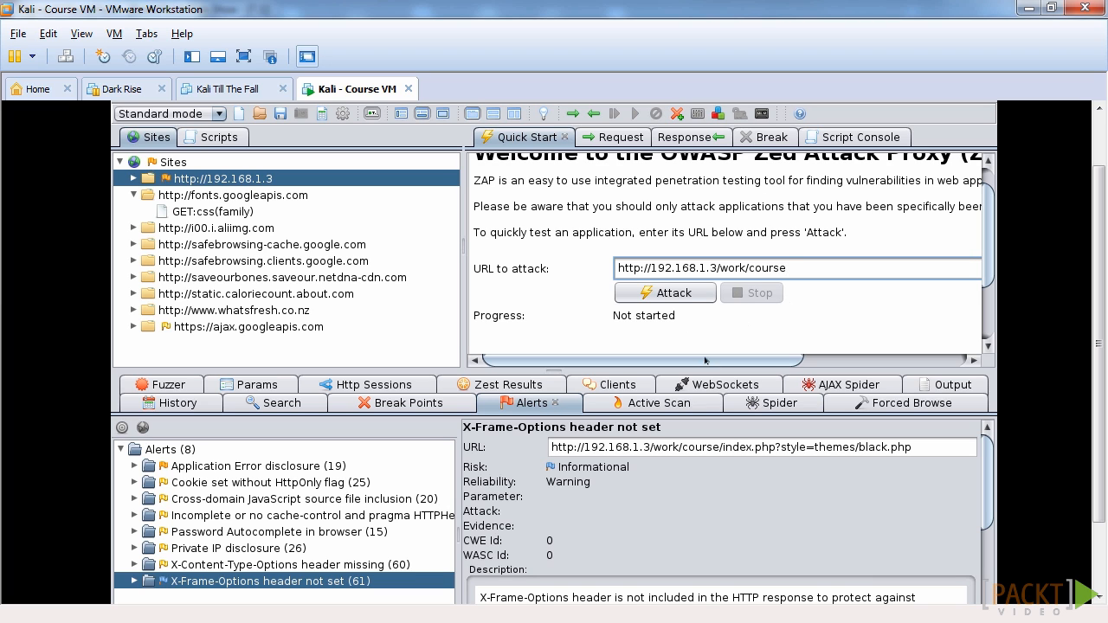
mouse_move(665, 292)
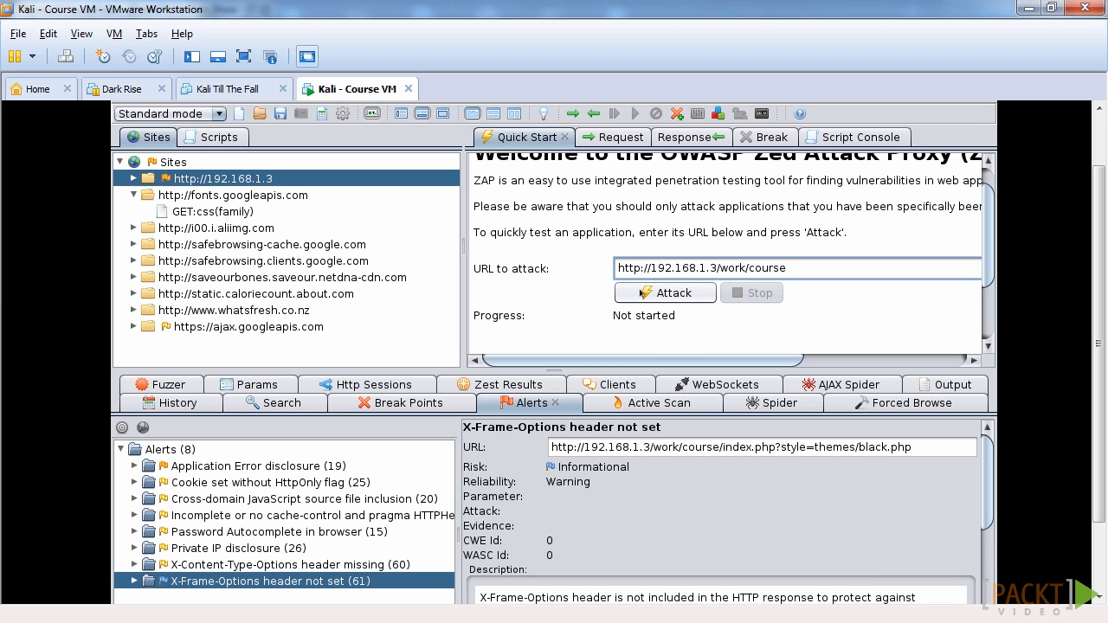
mouse_move(665, 291)
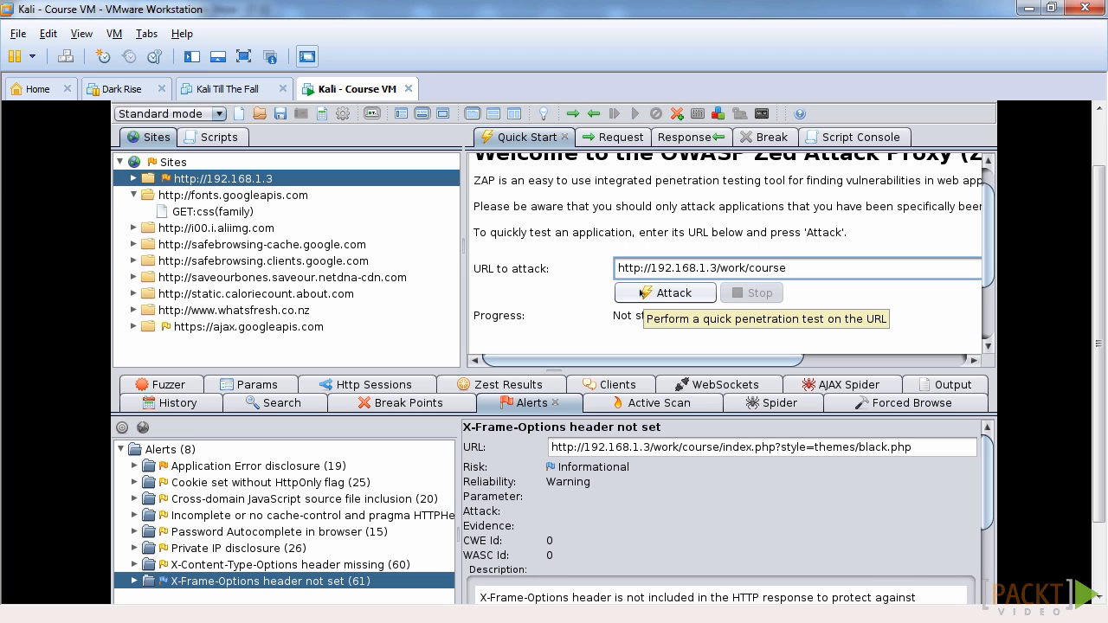
mouse_move(648, 295)
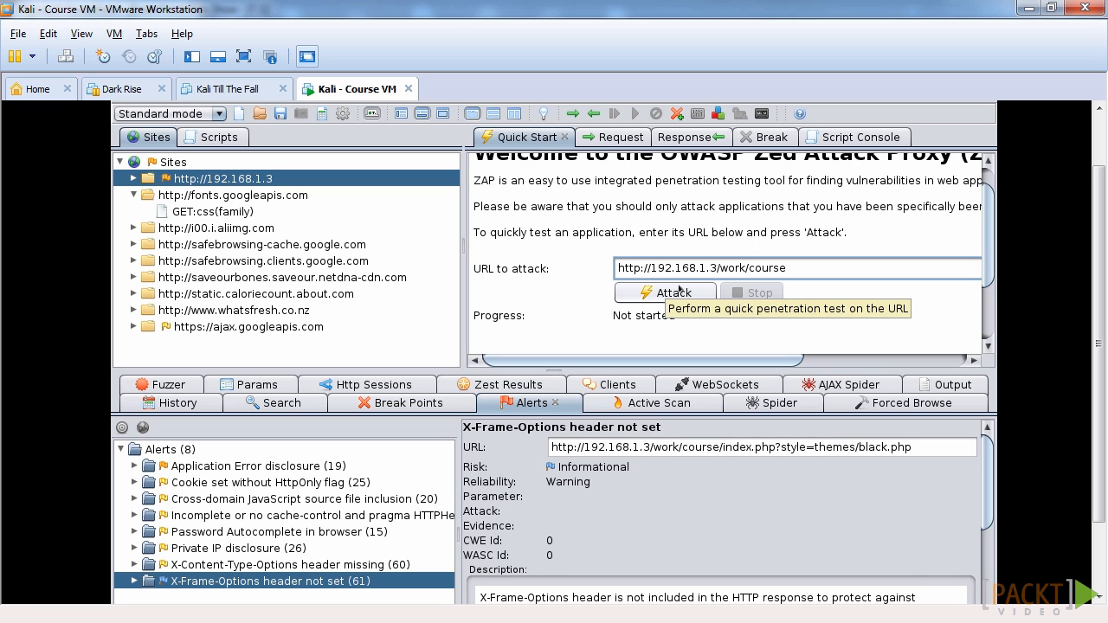
mouse_move(207, 455)
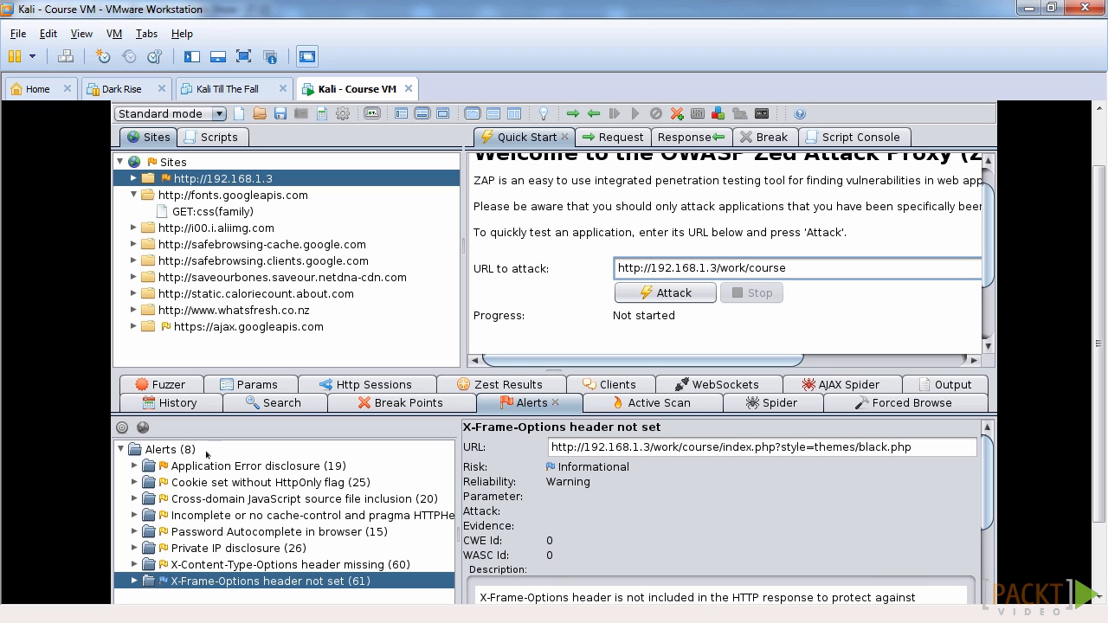
left_click(665, 291)
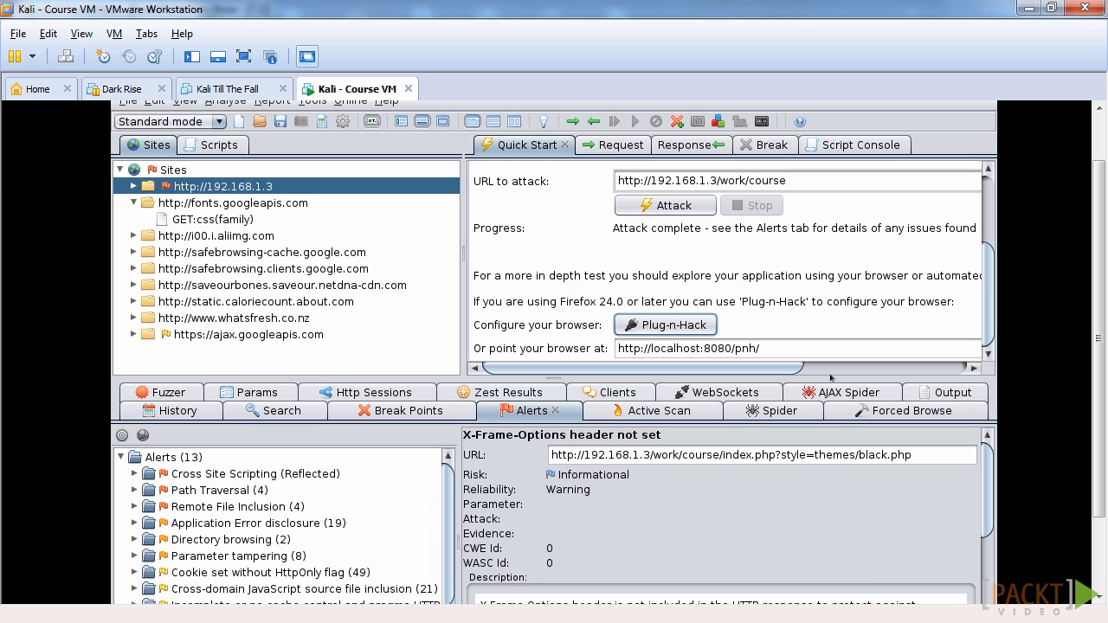
mouse_move(342, 462)
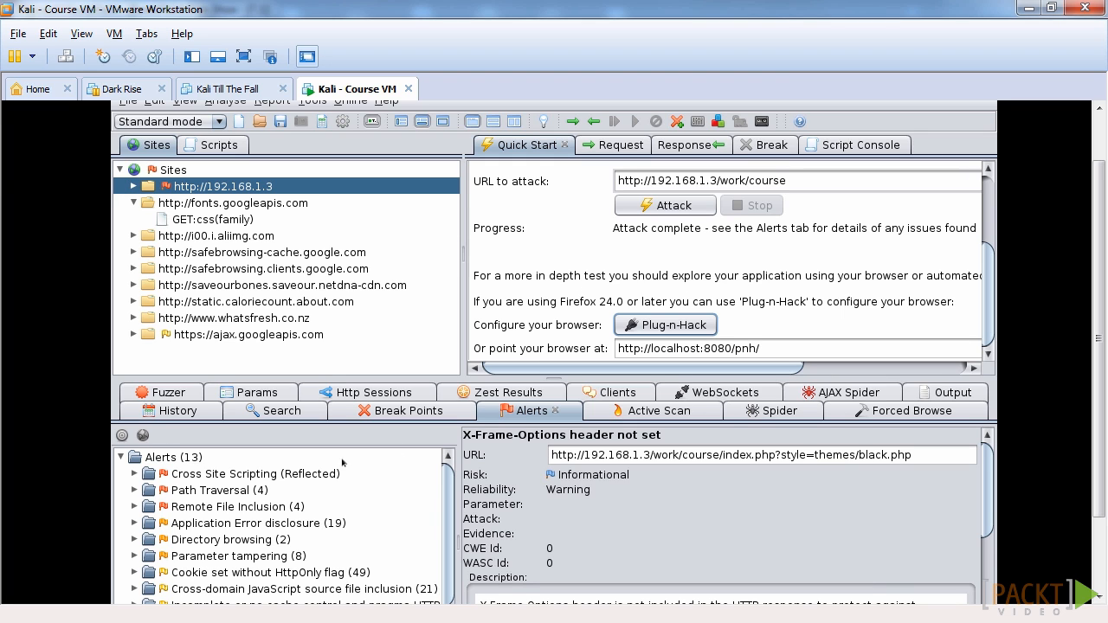
mouse_move(544, 345)
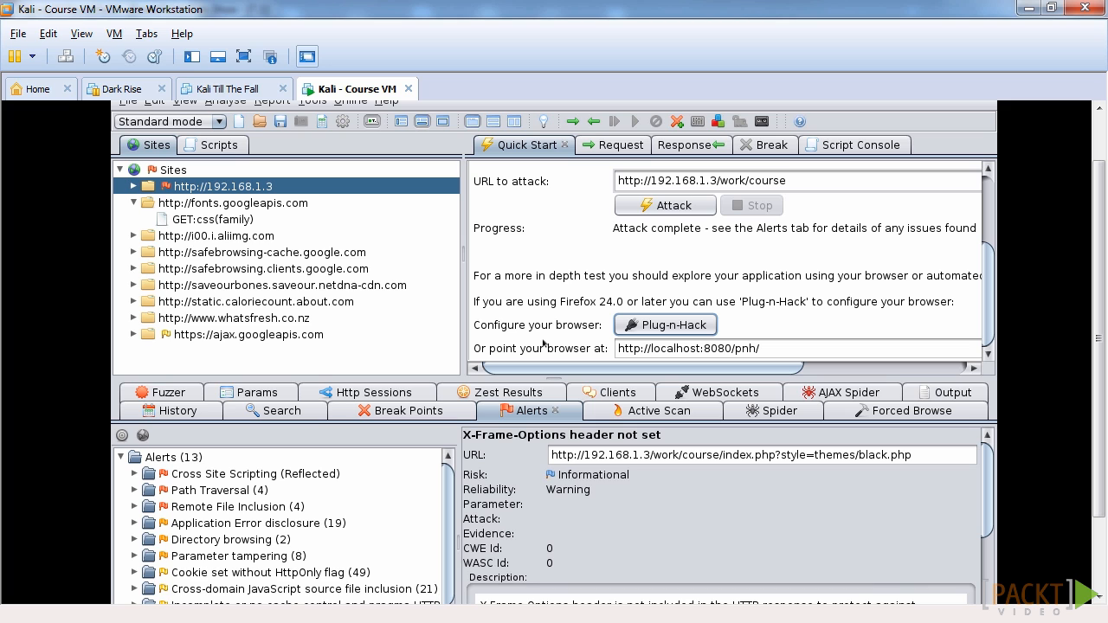
Step: Expand the Cross Site Scripting (Reflected) alert to see the affected order.php URL
left_click(134, 473)
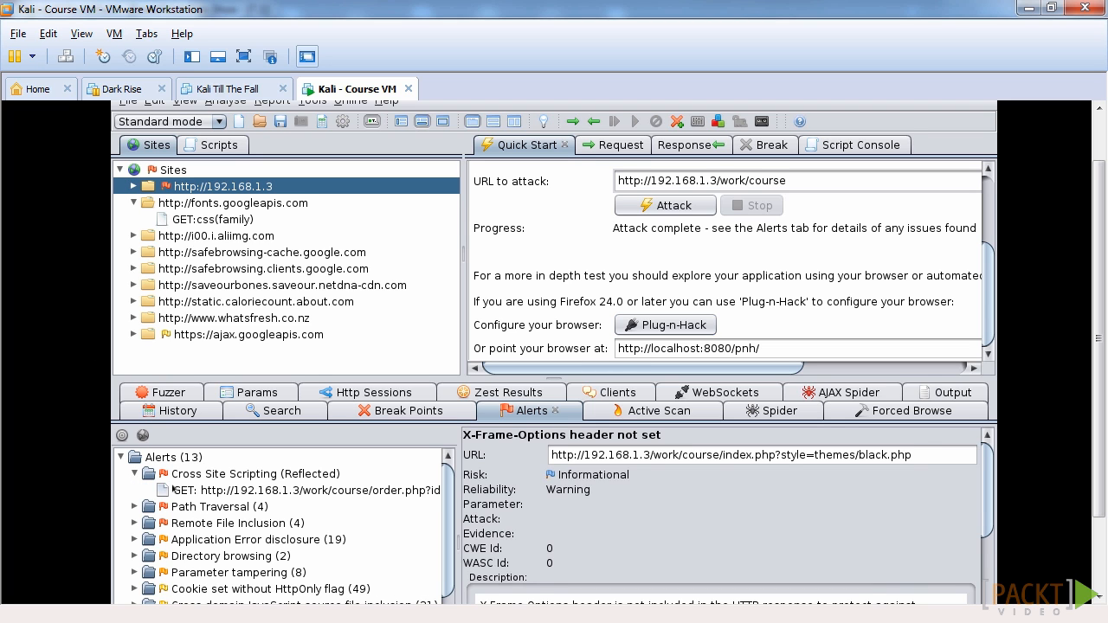